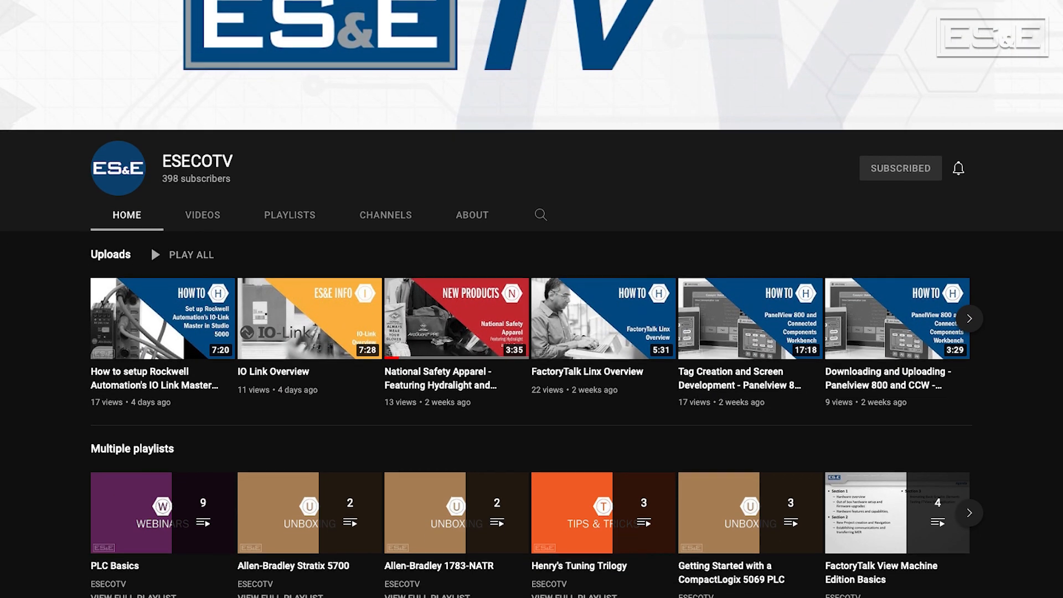
Create a new chassis named 'chassis' in the Devices pane.
scroll("down", 3)
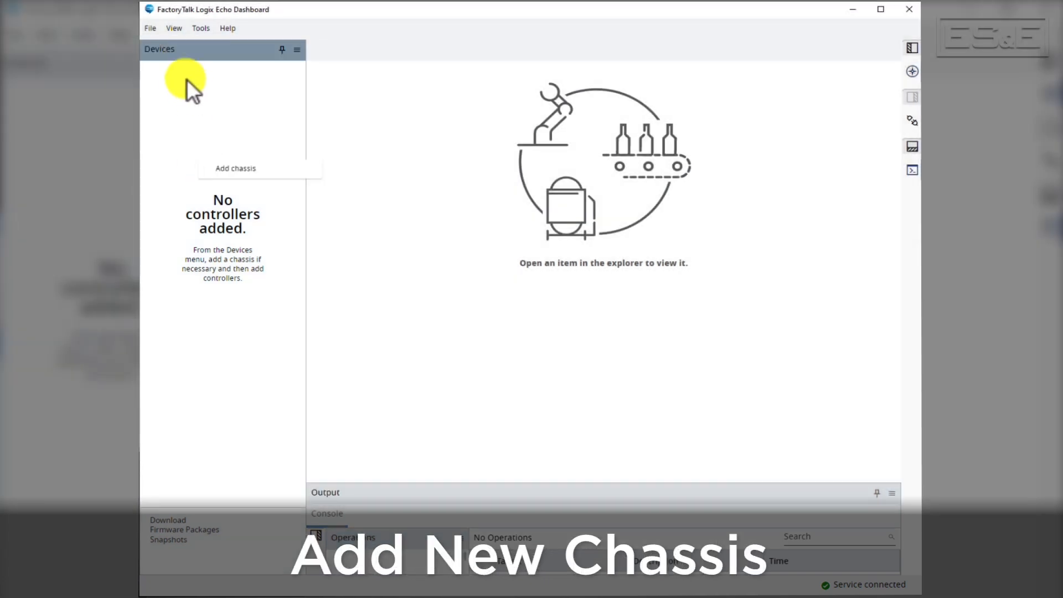
left_click(236, 168)
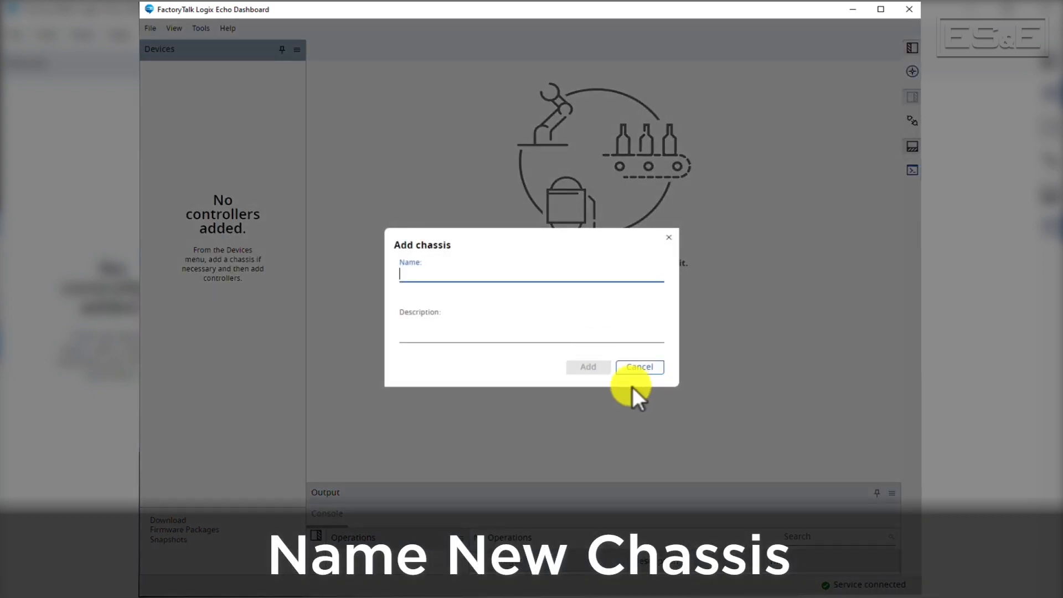
type("chassis")
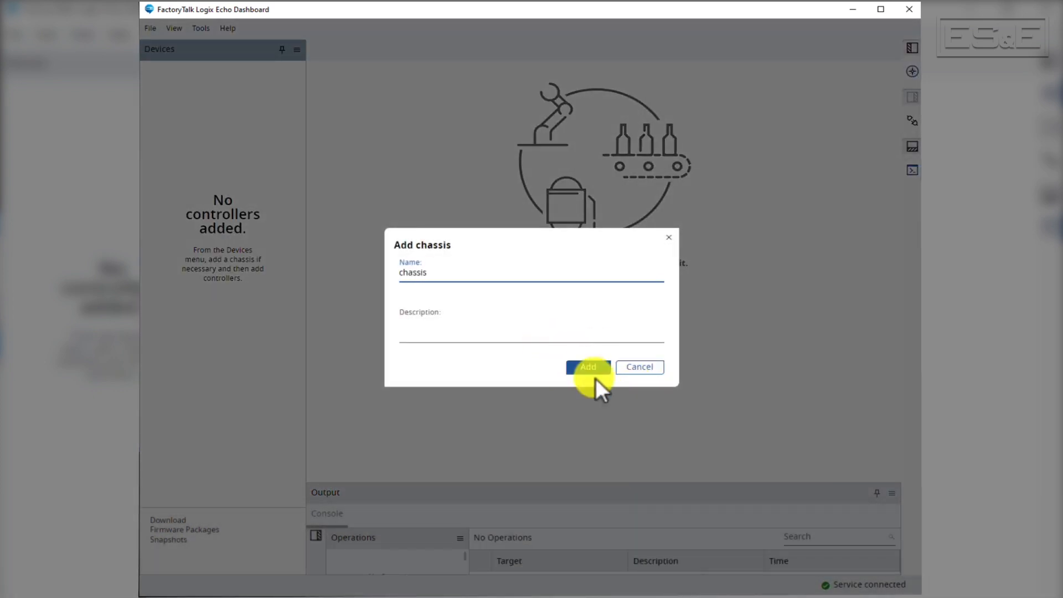
left_click(588, 366)
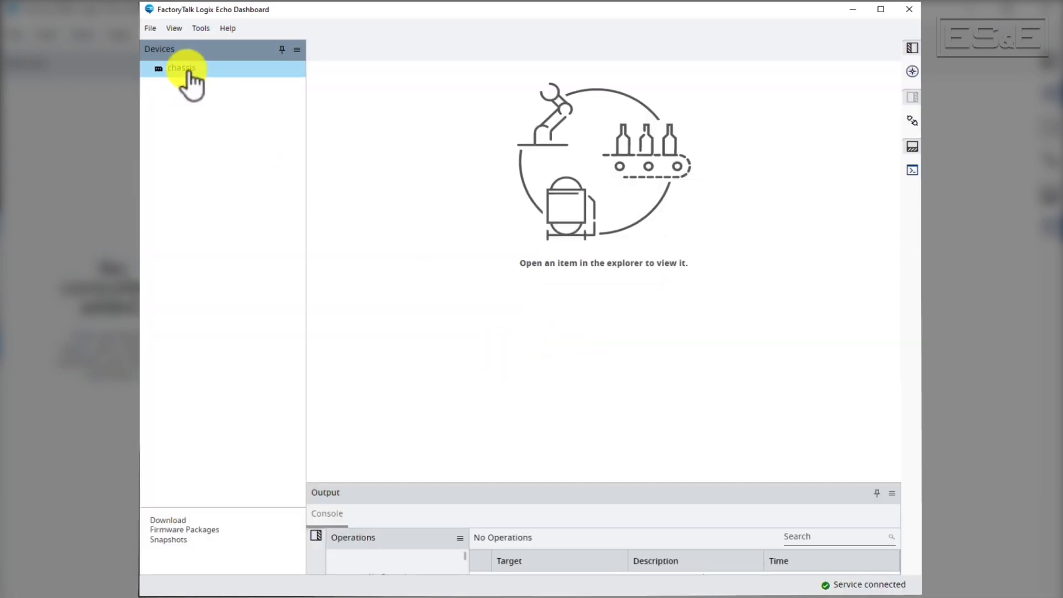
Add the ControlLogix 5580 emulator Virtual_Commisioning at 127.0.0.1 to the chassis from the ACD project.
right_click(183, 69)
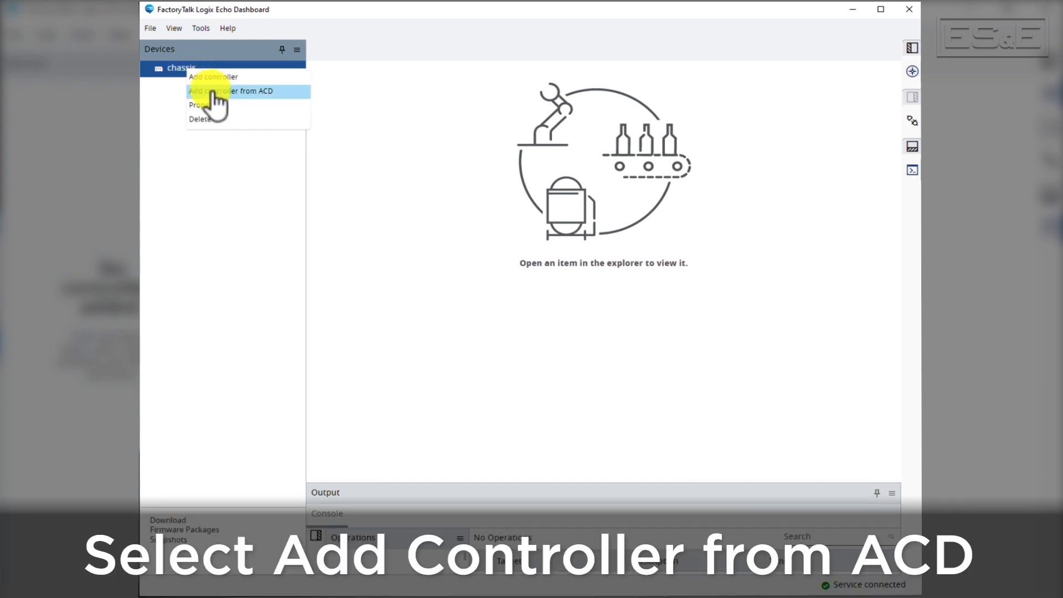
left_click(232, 91)
type("Virtual_Commisioning")
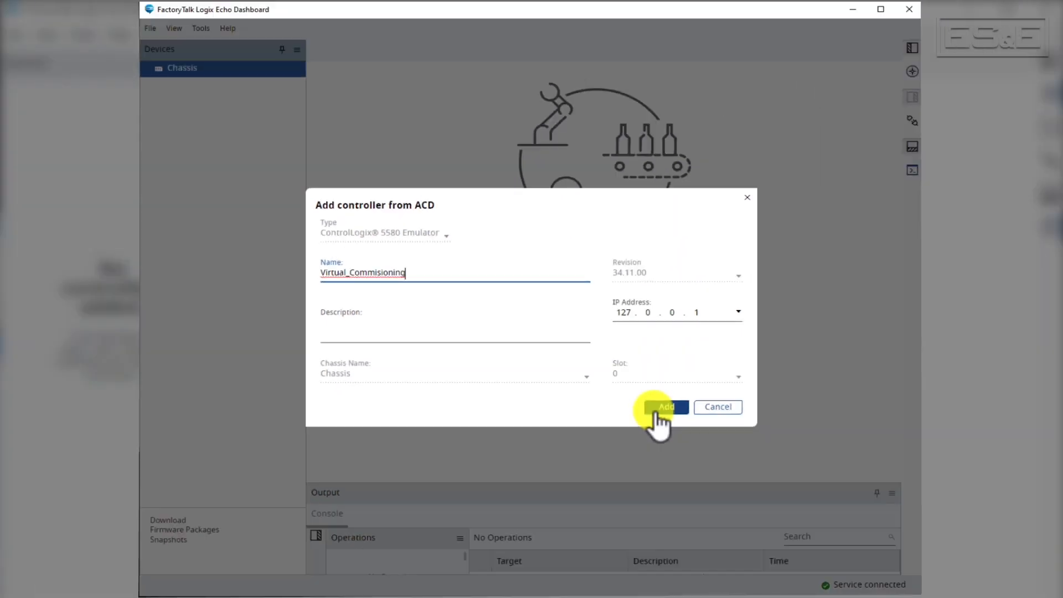
left_click(664, 407)
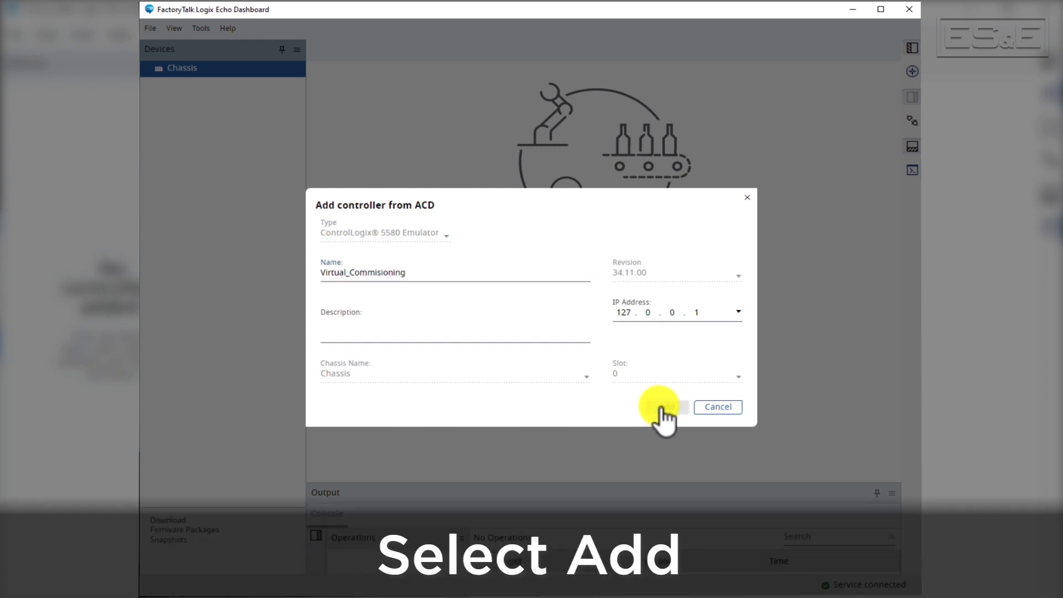
left_click(672, 407)
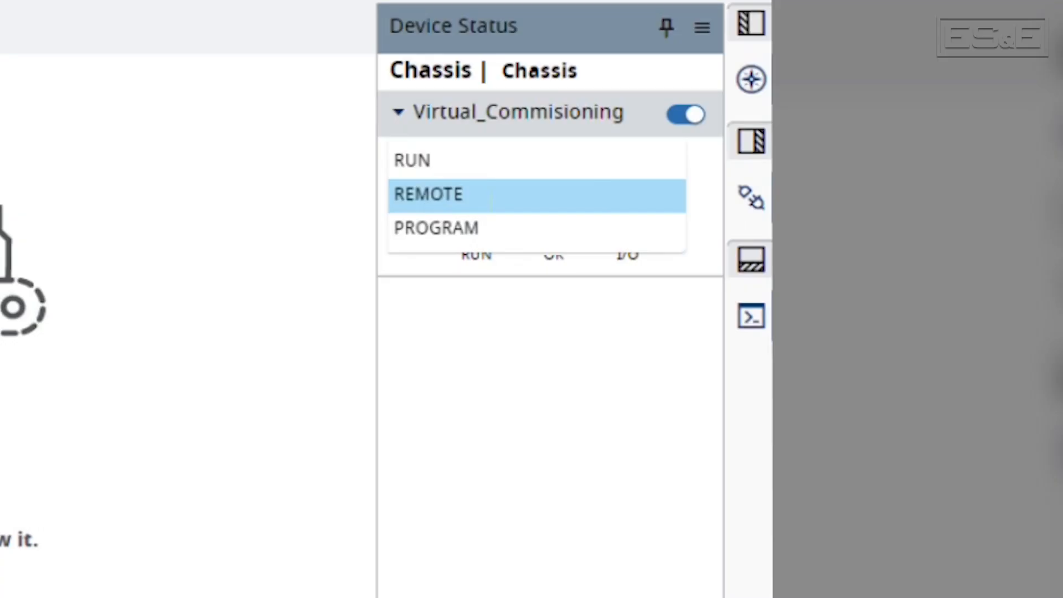
Switch the Virtual_Commisioning emulator's mode to REMOTE.
left_click(428, 194)
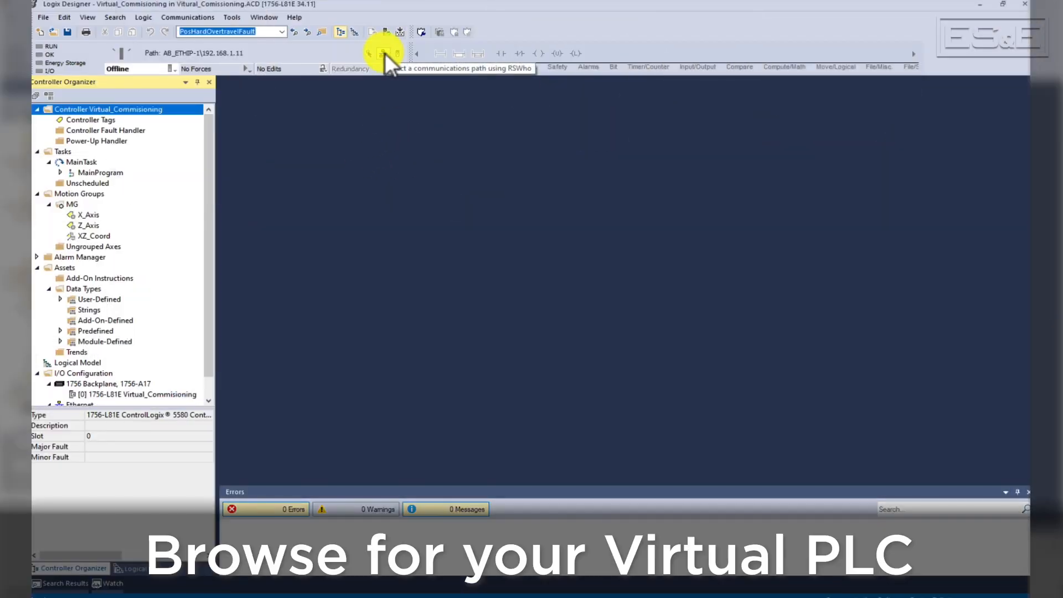
Select the 127.0.0.1 Emulate 5580 Controller under EmulateEthernet via Who Active.
left_click(383, 53)
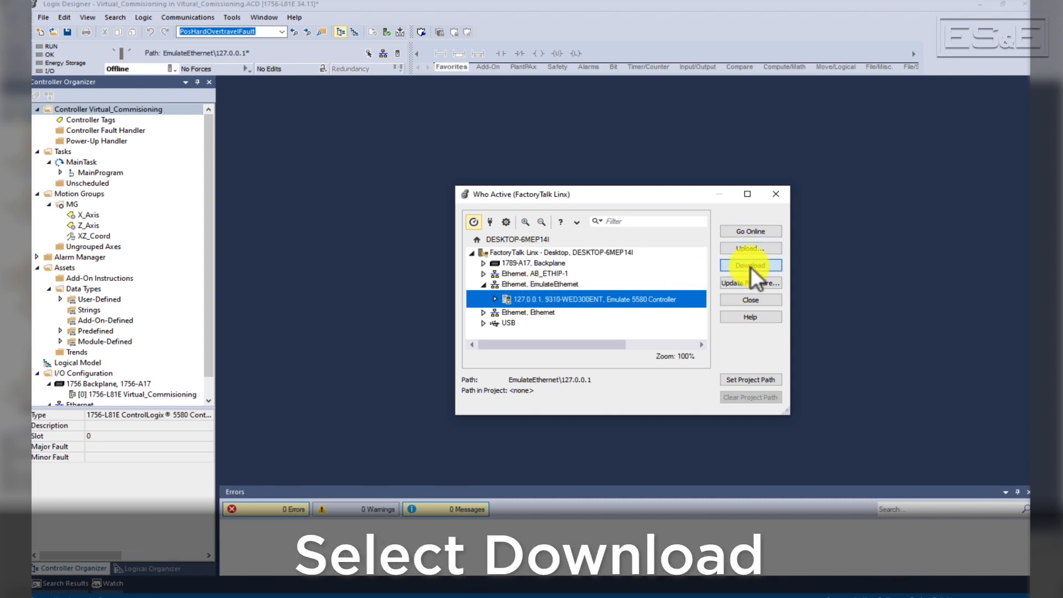
Download the Virtual_Commisioning project to the emulated 5580, confirming the warning.
left_click(750, 265)
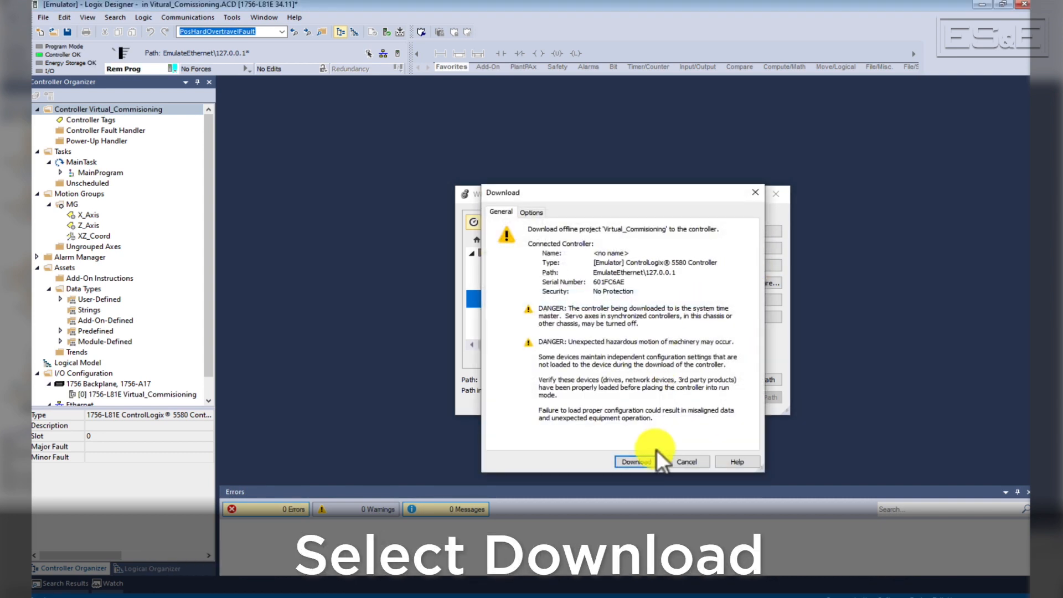
left_click(635, 461)
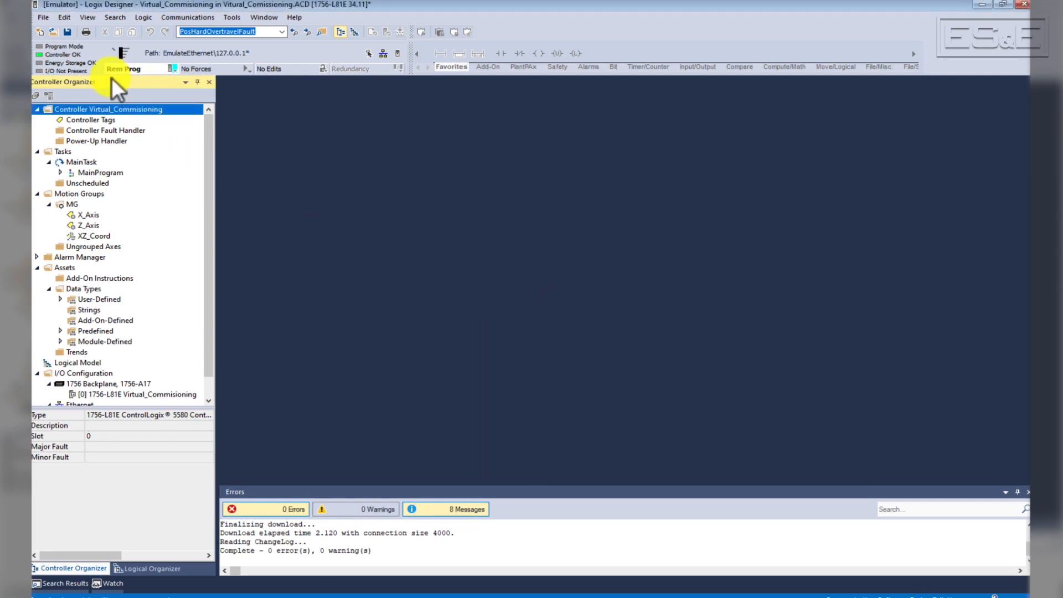
mouse_move(128, 91)
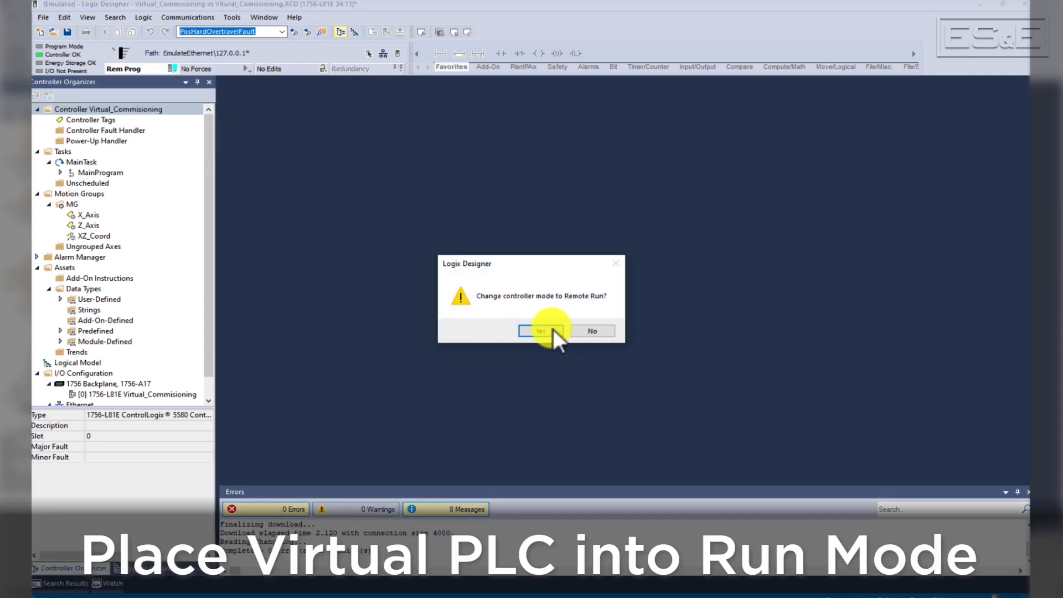
Accept Remote Run and bring up the Auto ladder routine under MainProgram.
left_click(540, 331)
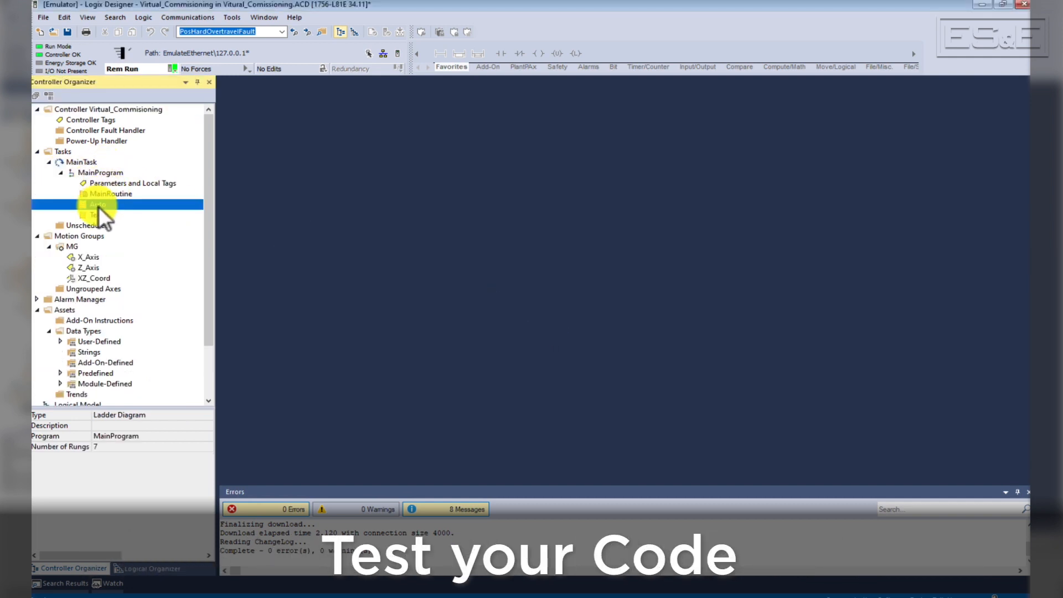
double_click(98, 204)
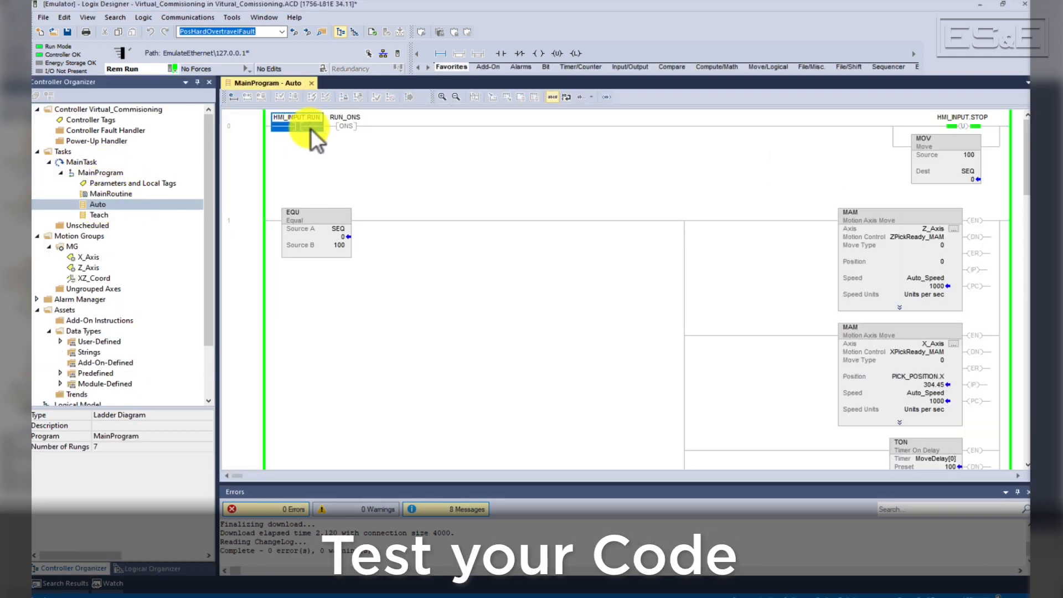